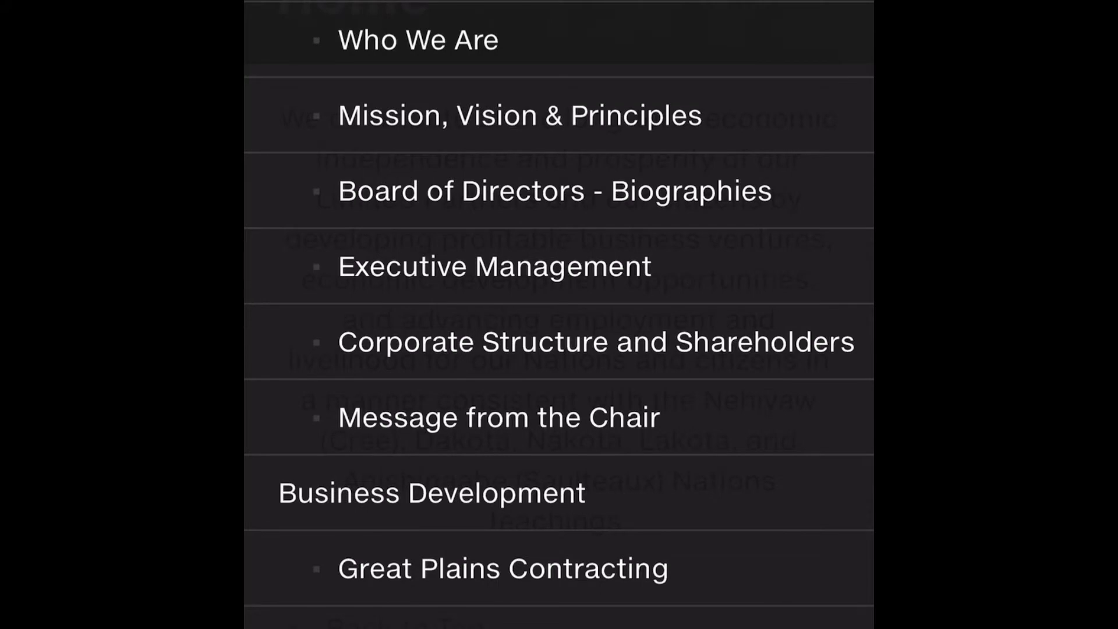
Scroll the site menu down to reach Career Opportunities and the candidate Login link
scroll(down, 3)
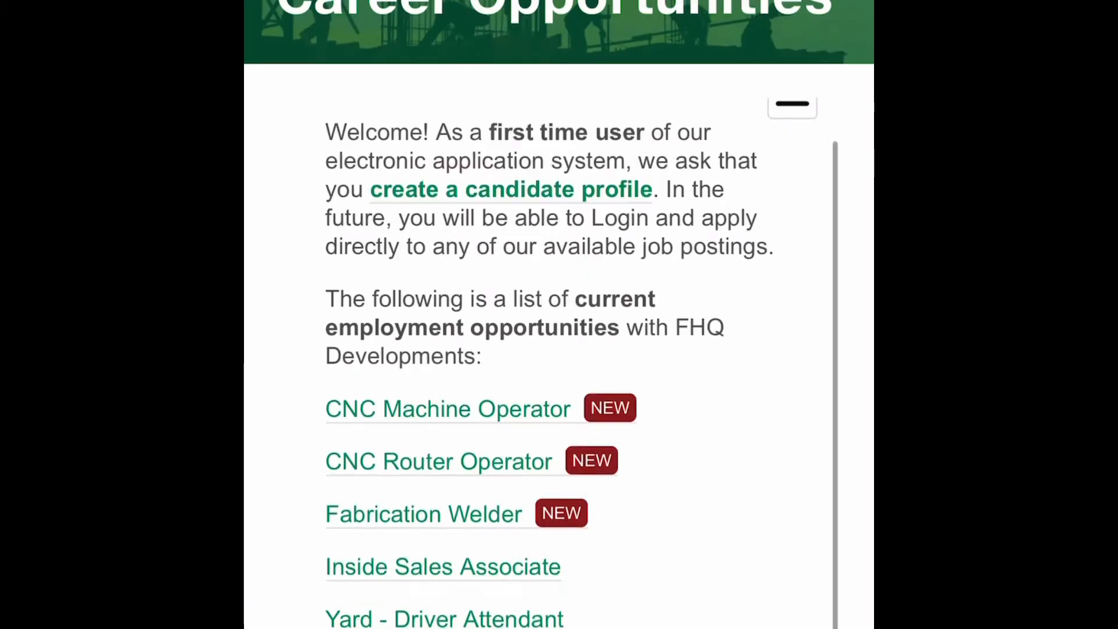
scroll(down, 3)
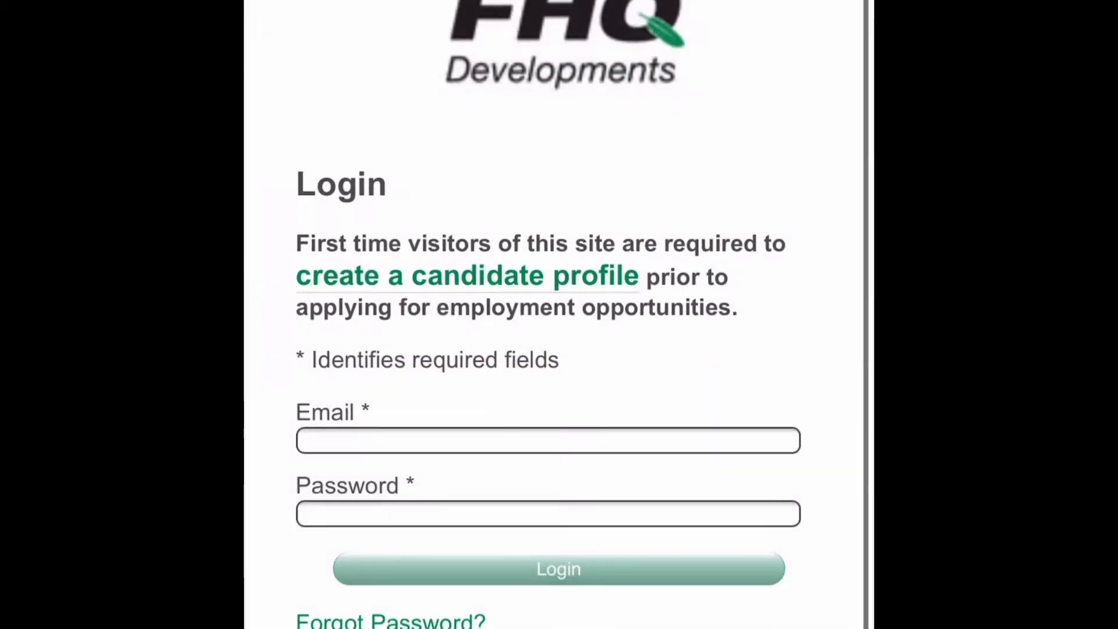
Log in with the account email and password, retrying after the invalid-credentials error
click(548, 441)
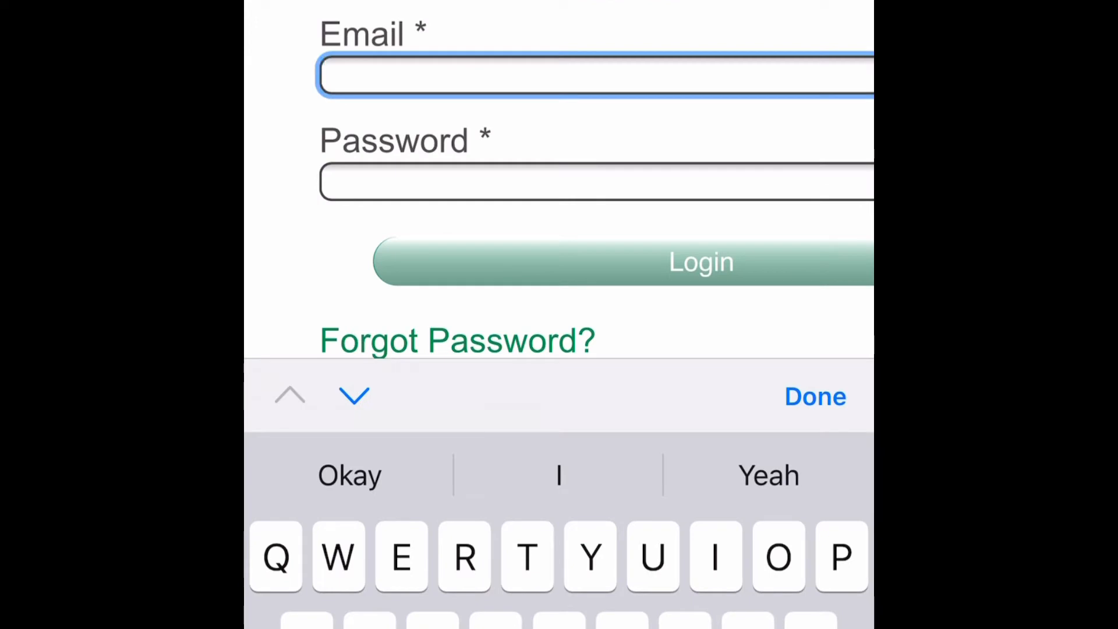
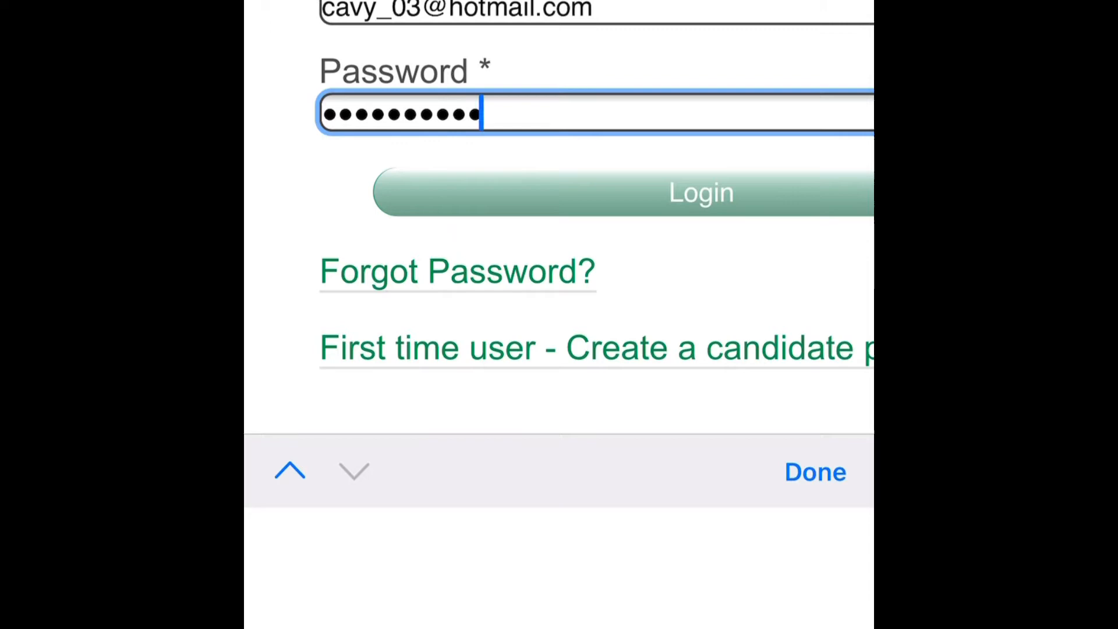
click(701, 192)
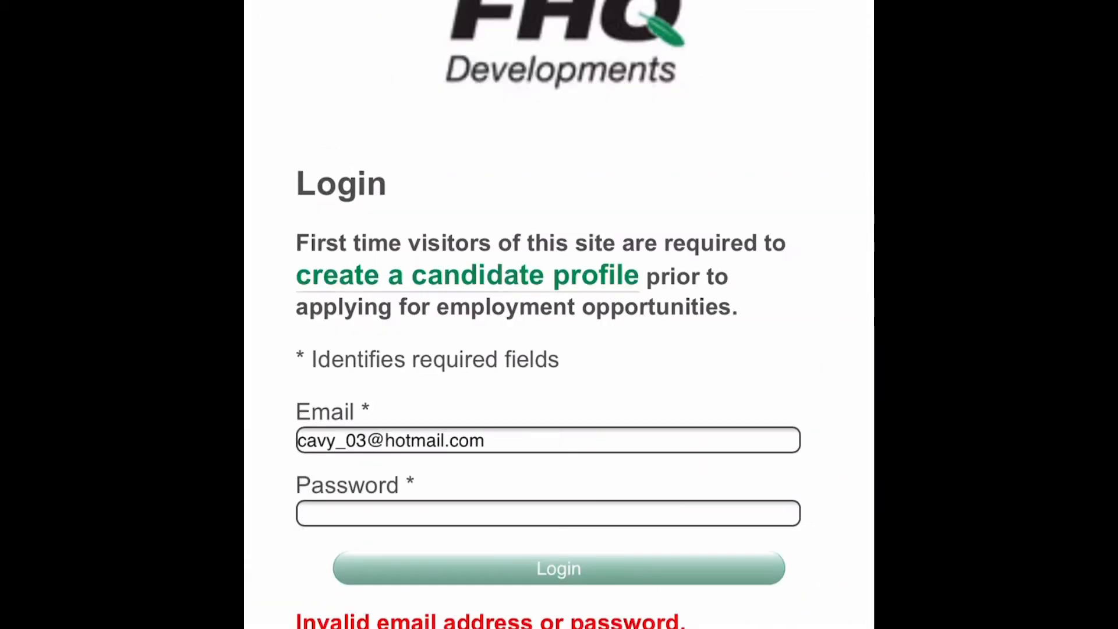
click(547, 514)
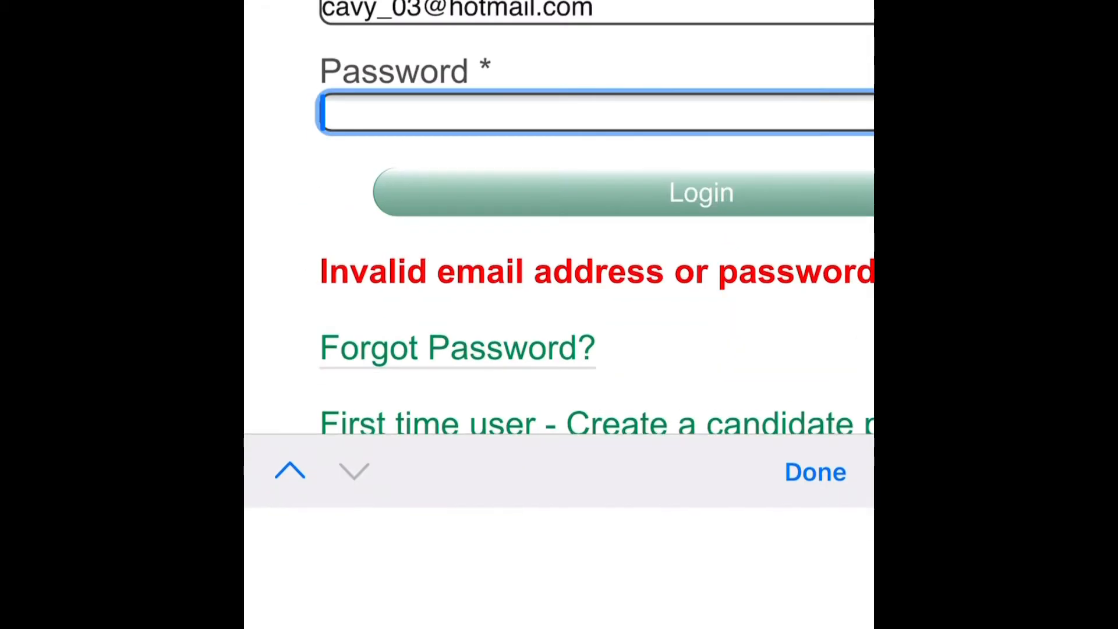
text(password)
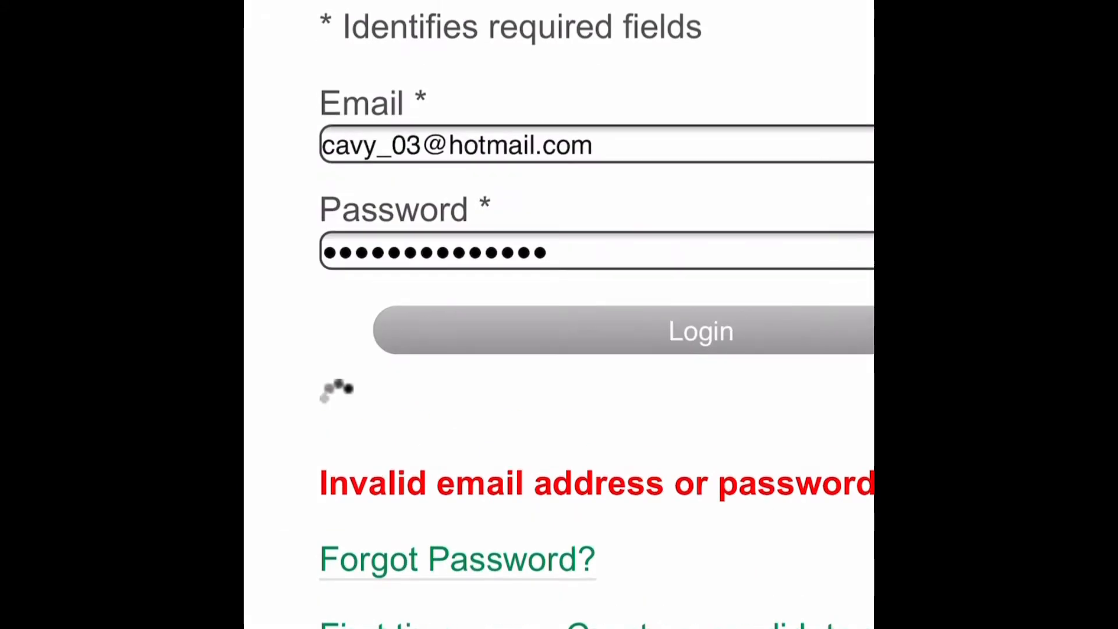
click(700, 330)
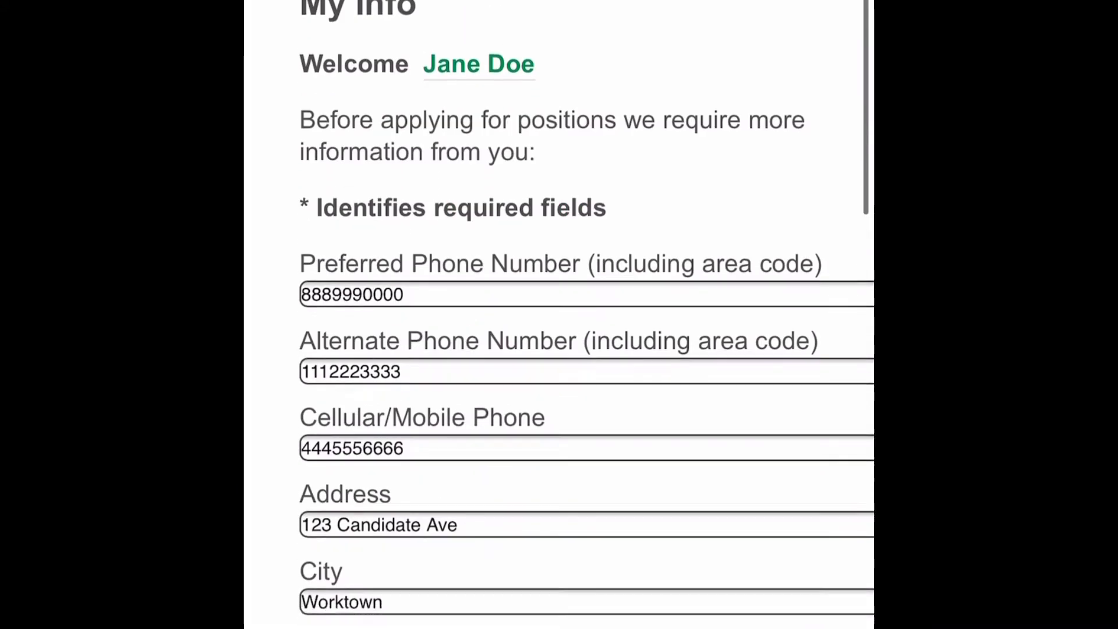
scroll(down, 3)
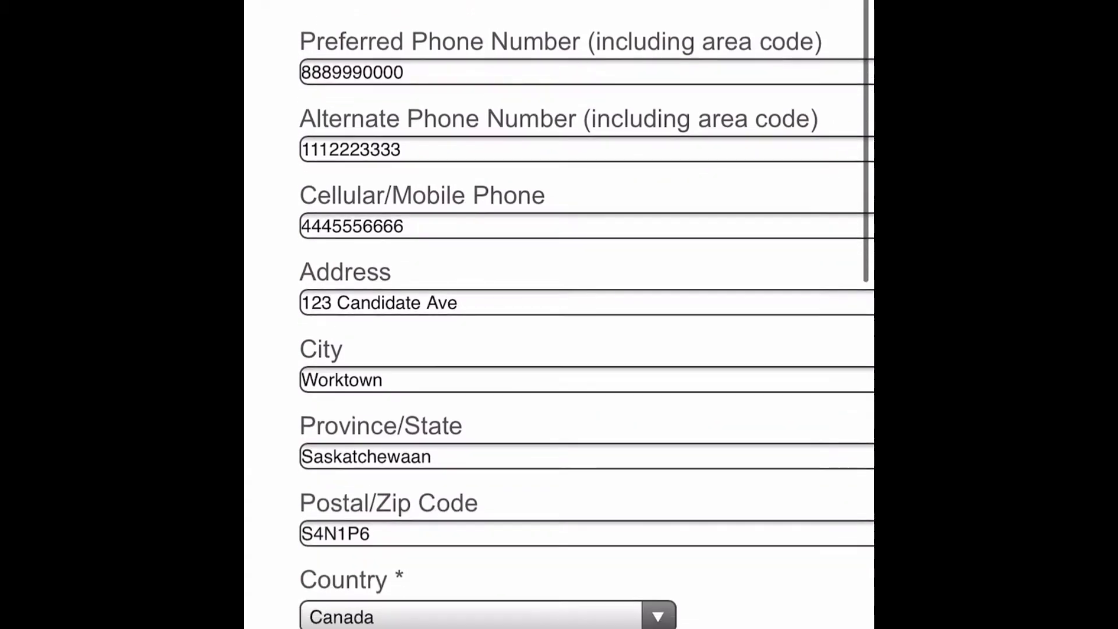
scroll(down, 3)
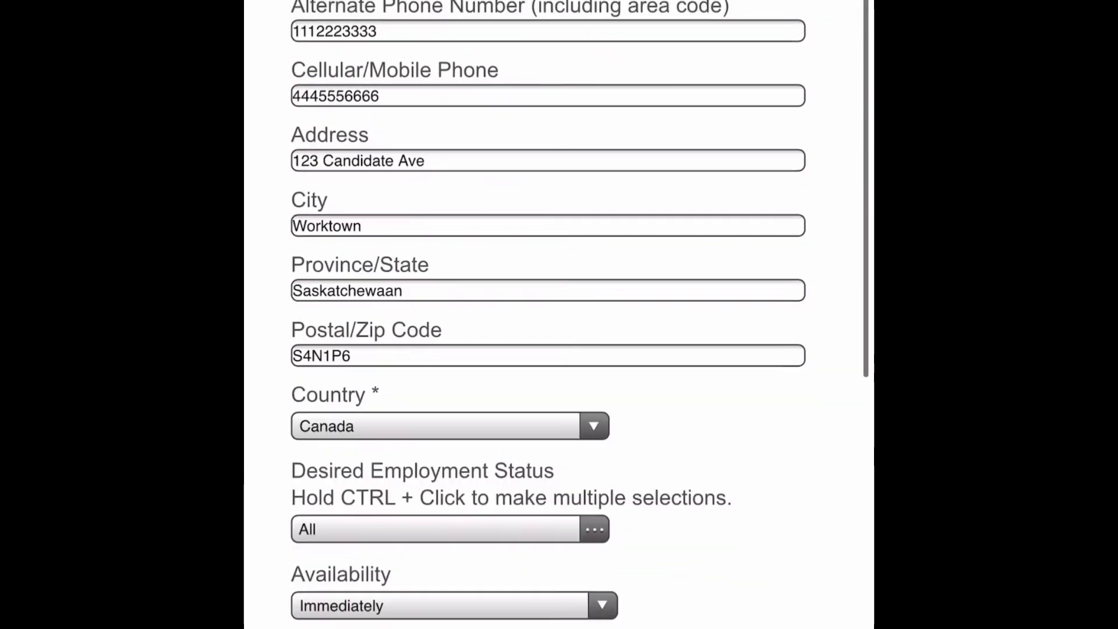
scroll(down, 3)
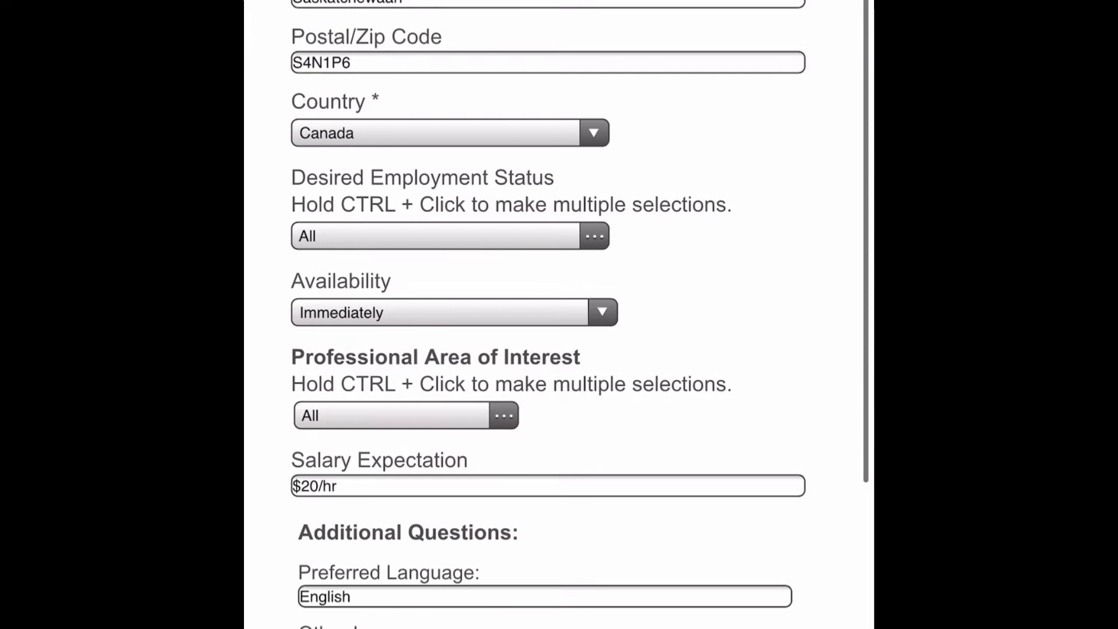
click(450, 236)
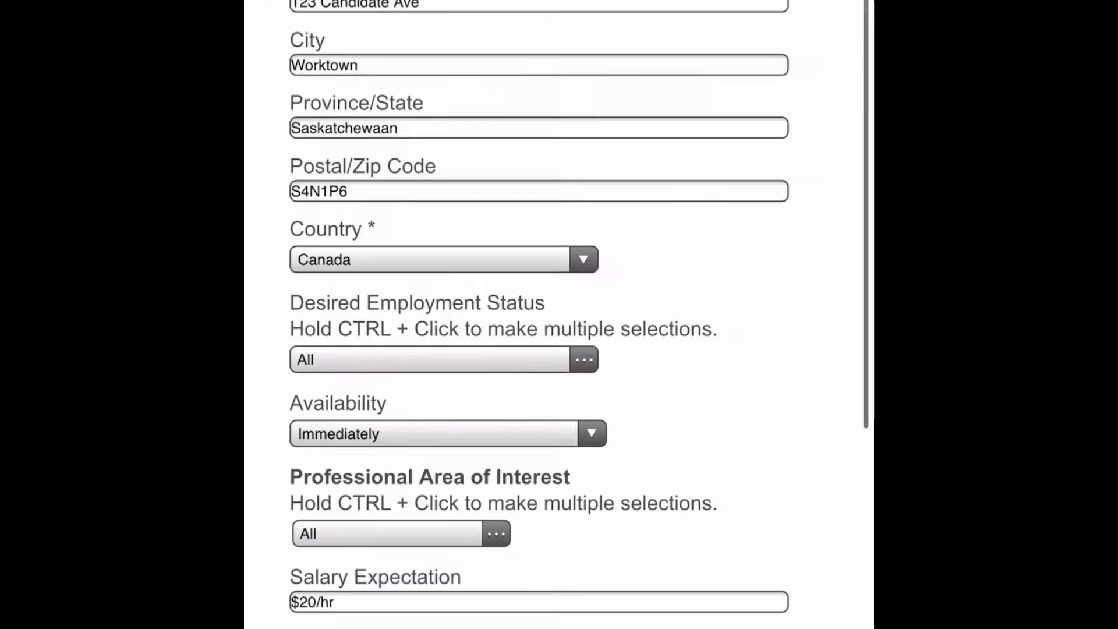
scroll(down, 3)
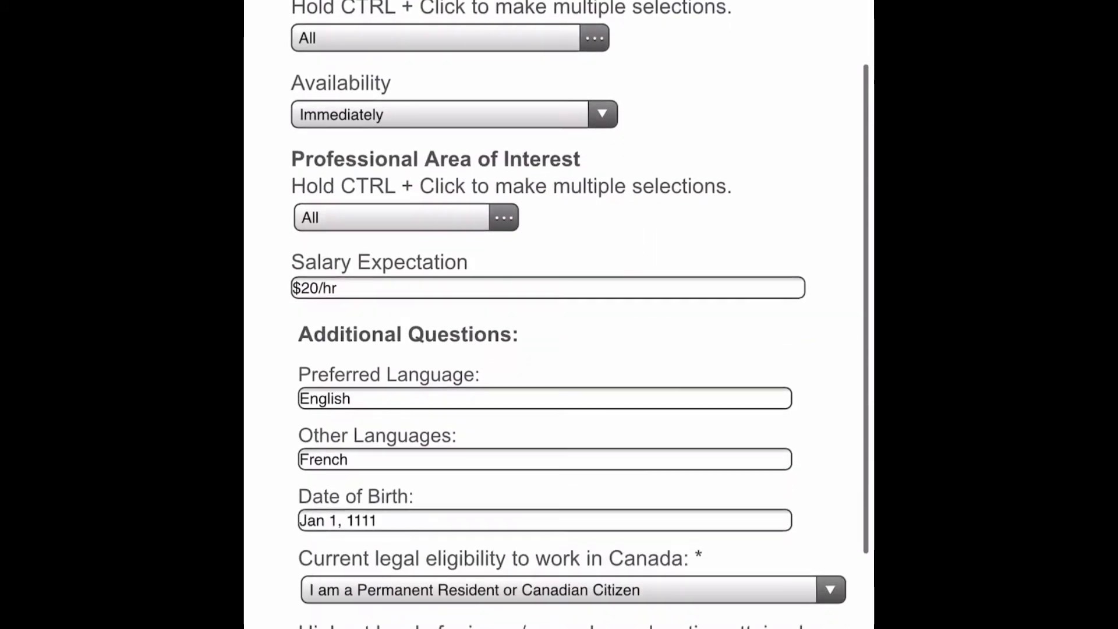
scroll(down, 3)
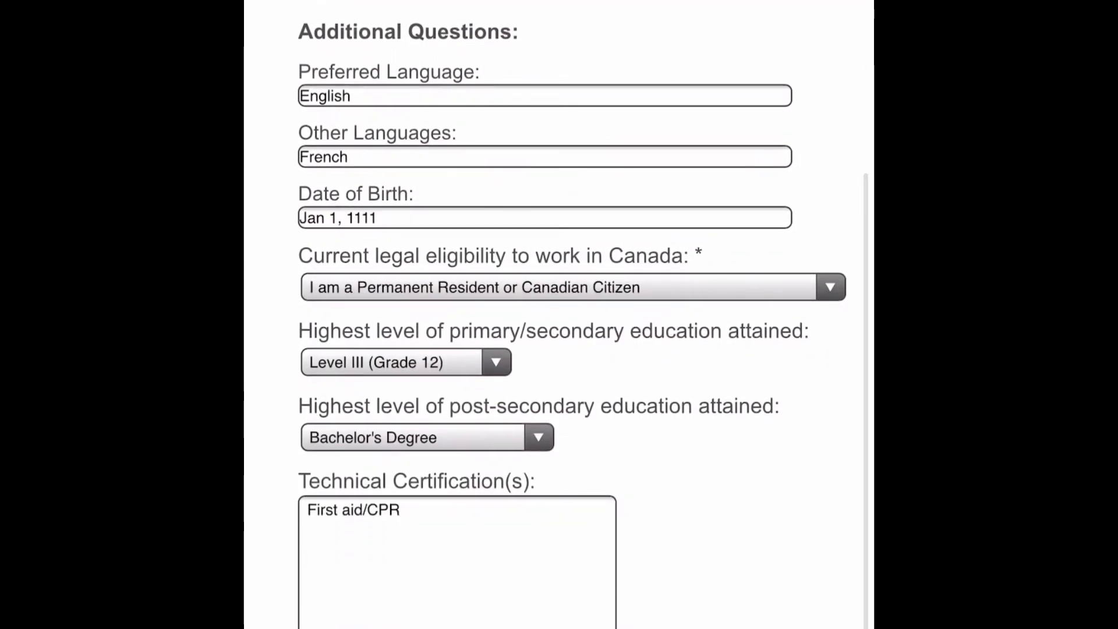
click(572, 287)
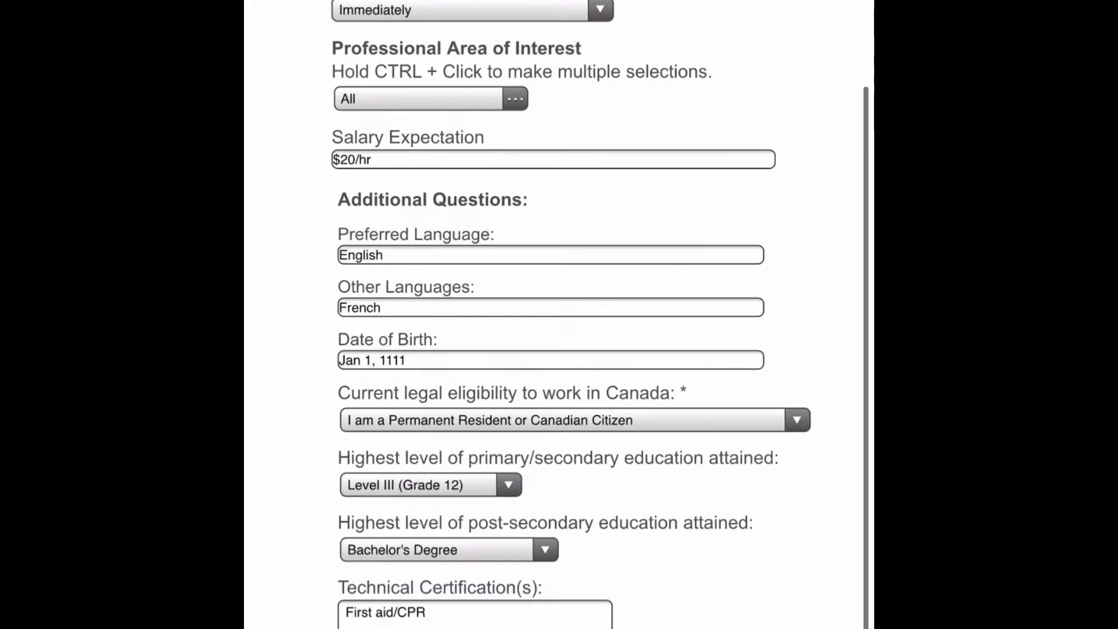
scroll(down, 3)
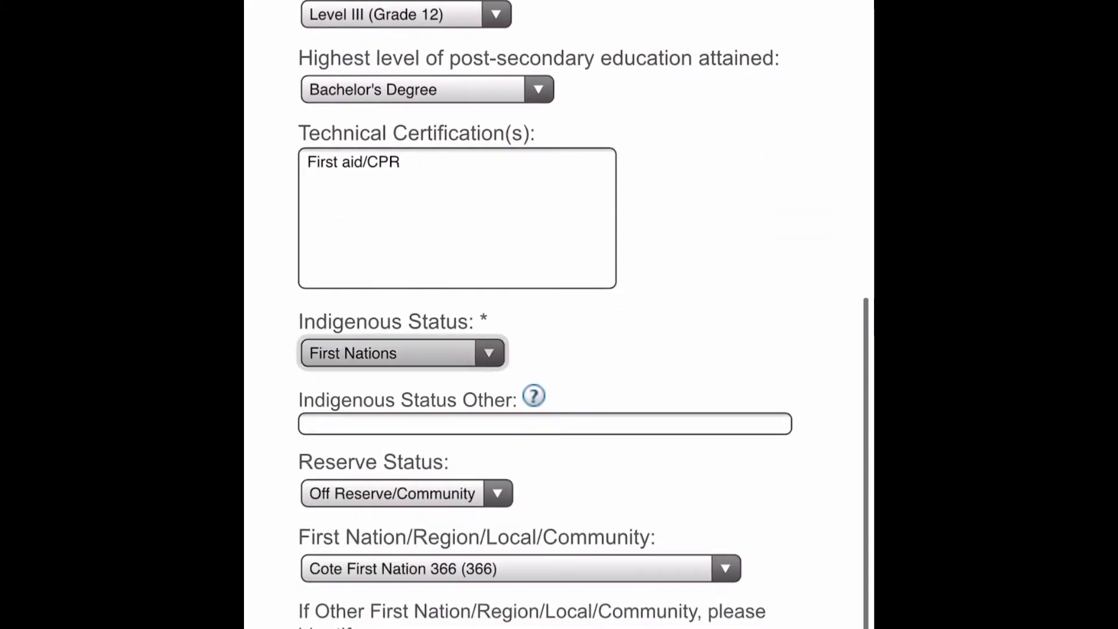
Choose the Indigenous Status value on the My Info profile form
click(402, 353)
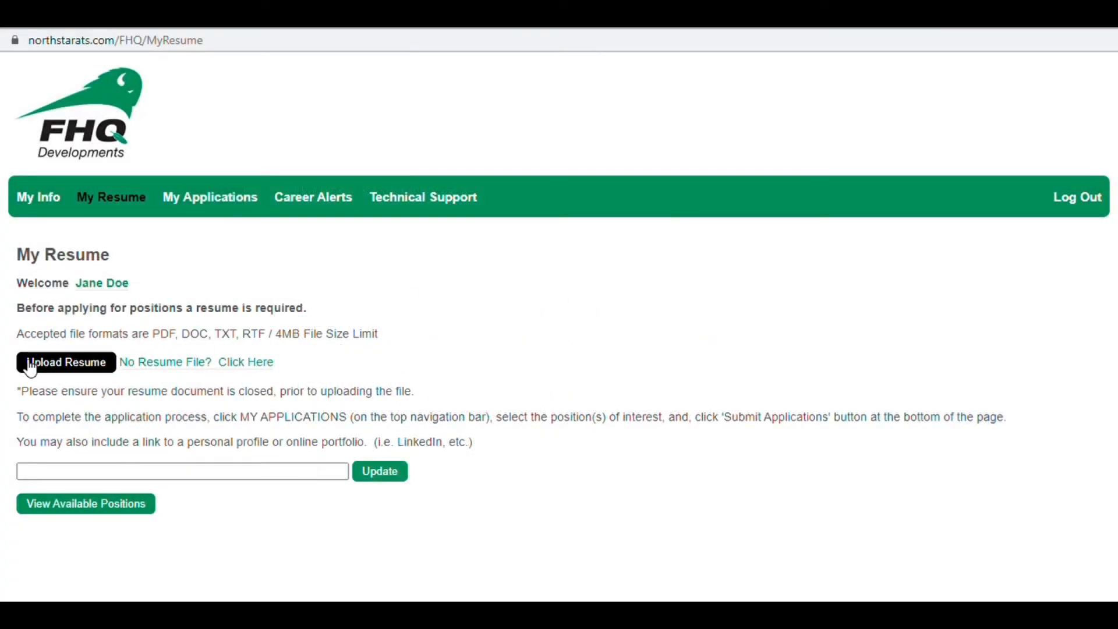
Upload the resume file so 'Resume of Jane Doe' is on file in the profile
click(65, 362)
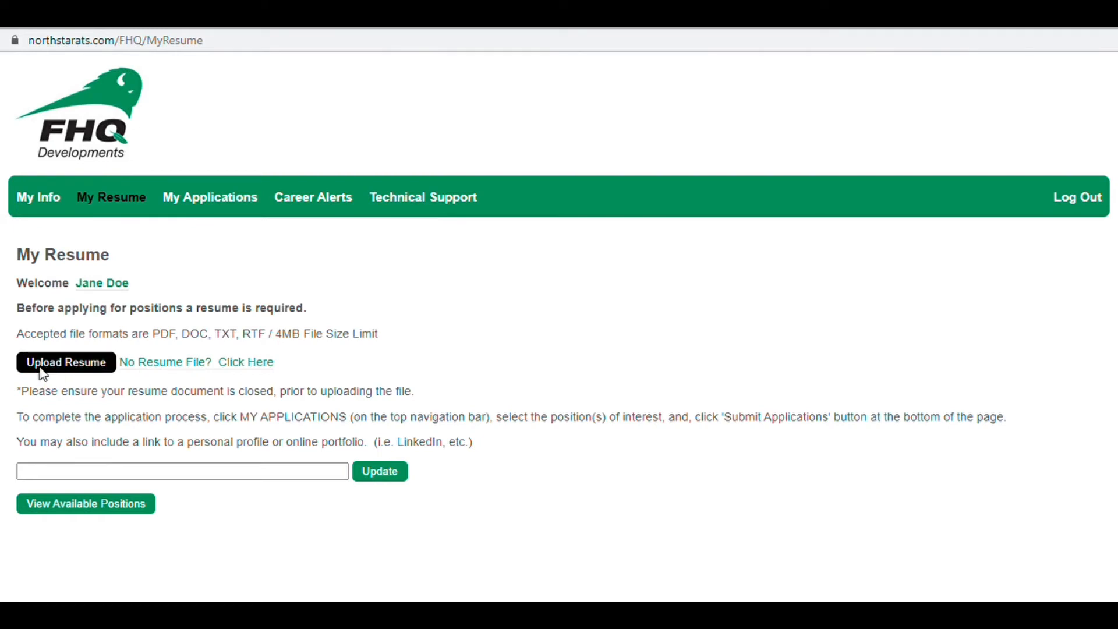
mouse_move(186, 175)
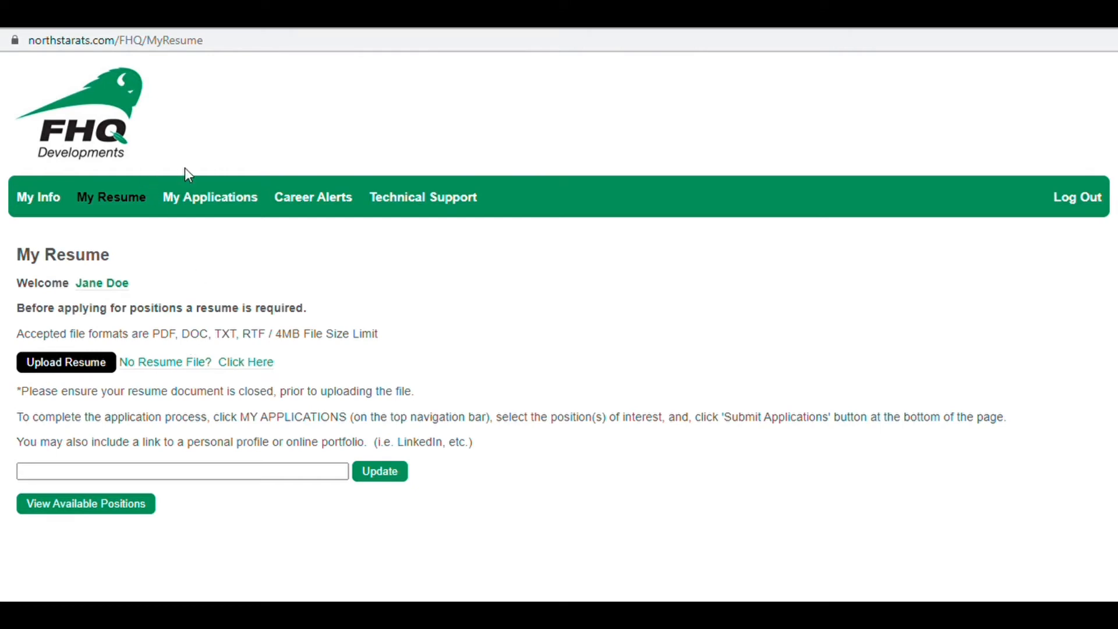
mouse_move(416, 405)
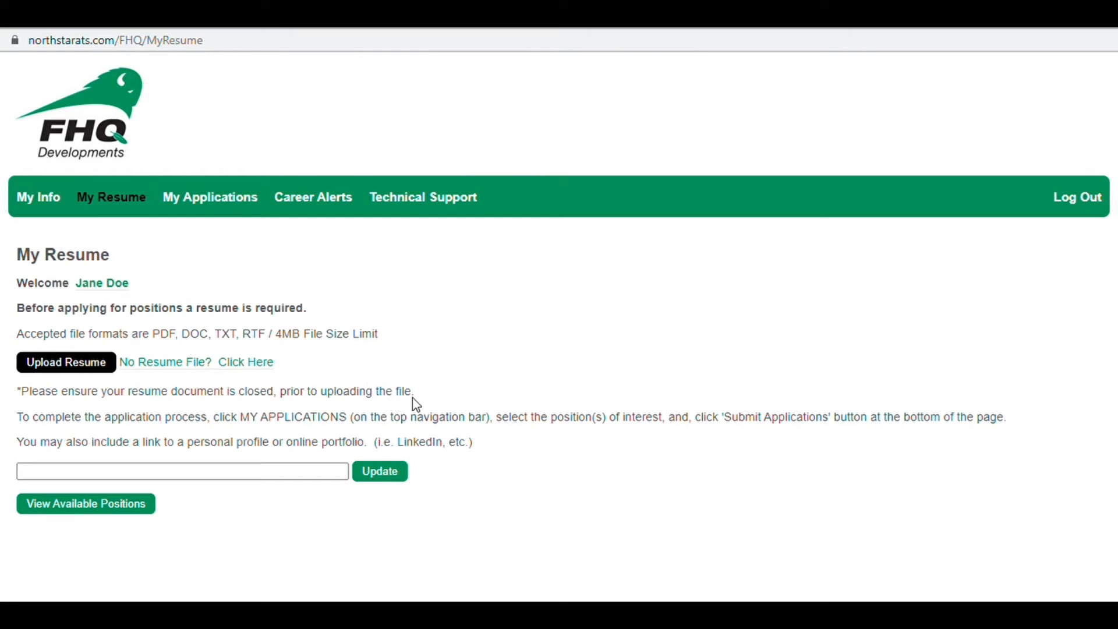
click(65, 361)
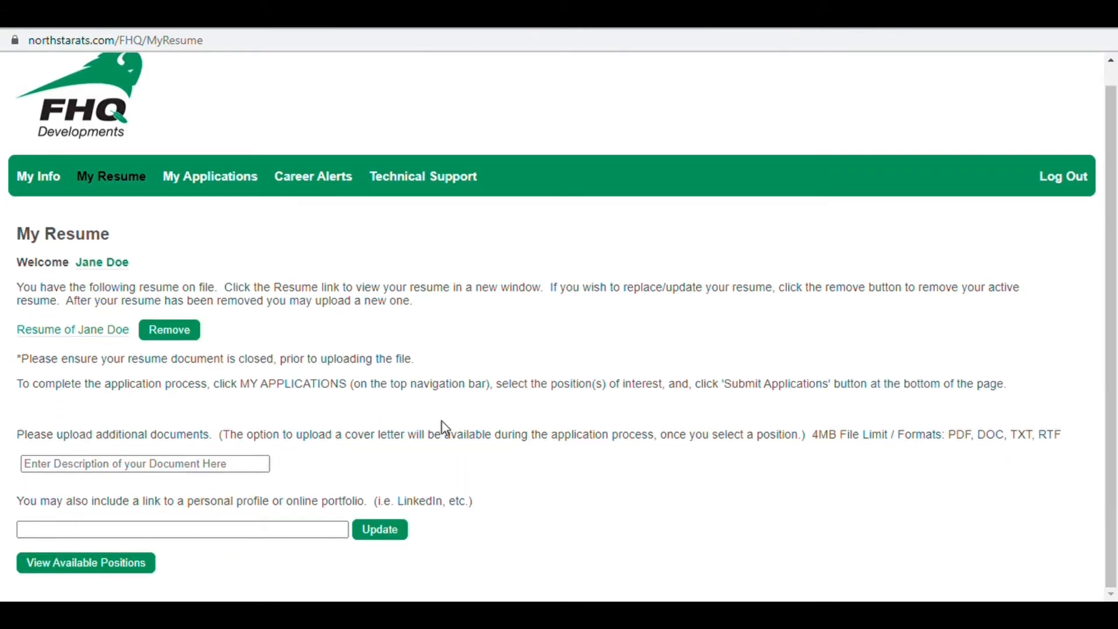
mouse_move(229, 573)
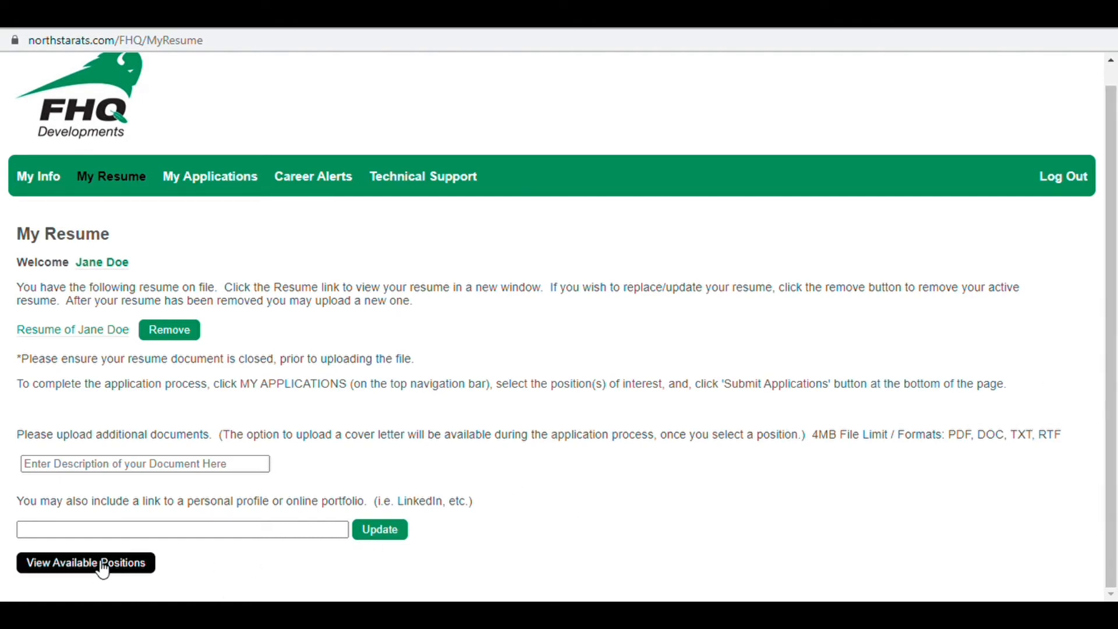
View available positions for a professional area across All locations, down to the positions table
click(85, 562)
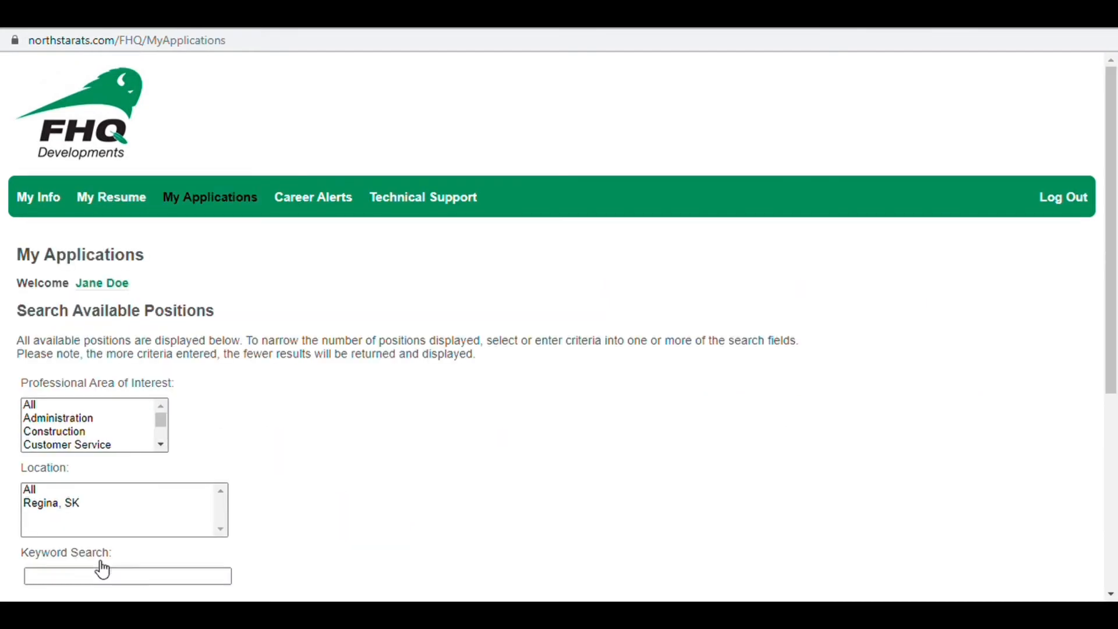
scroll(down, 3)
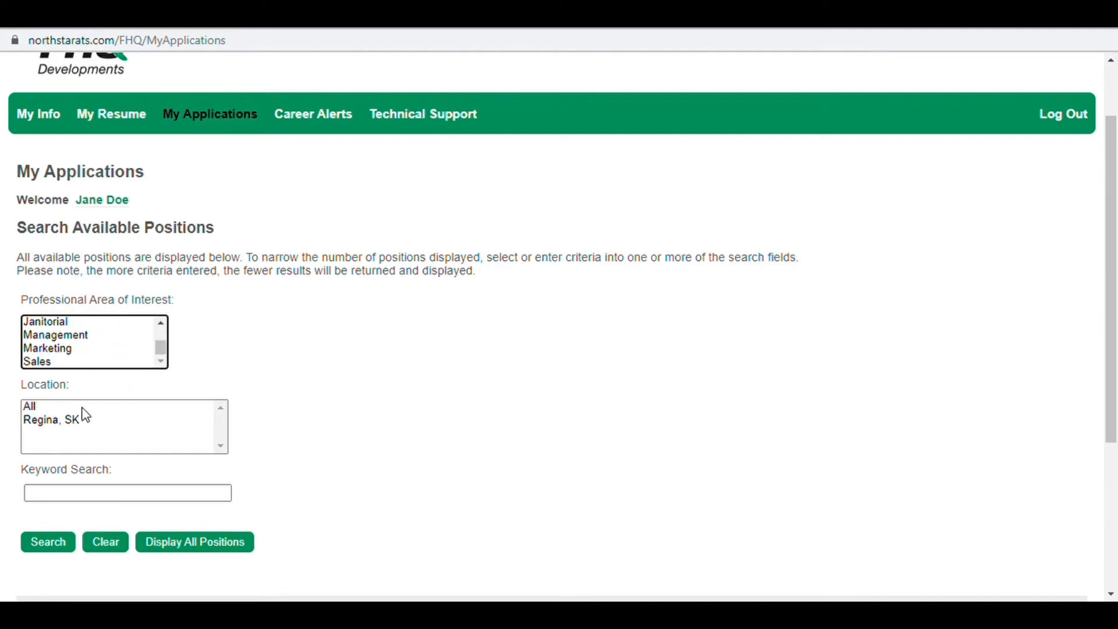
click(30, 405)
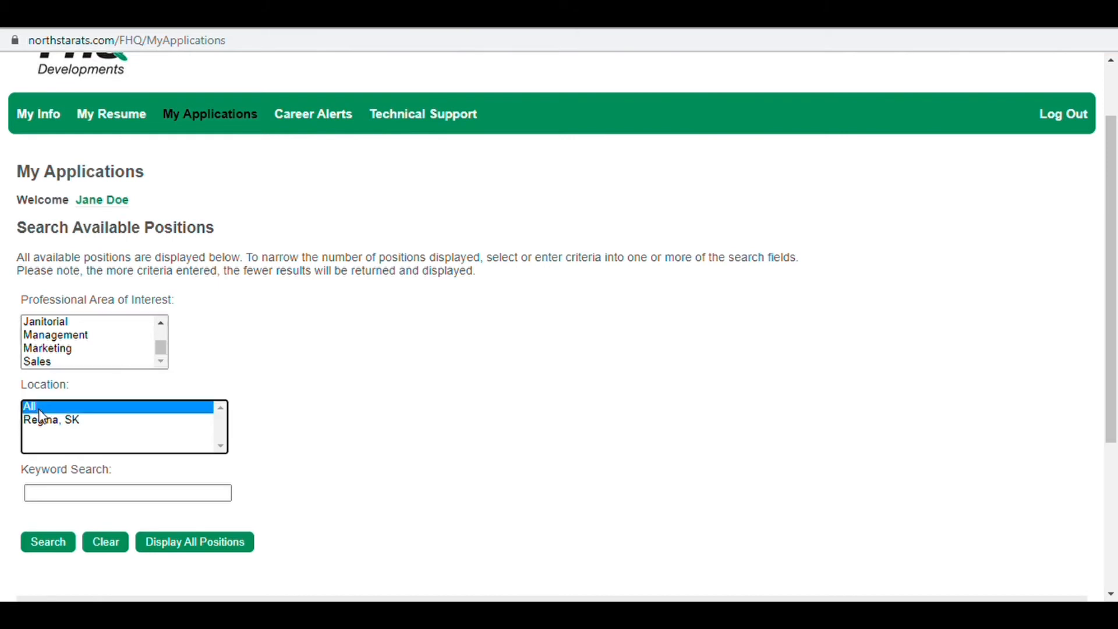
click(48, 542)
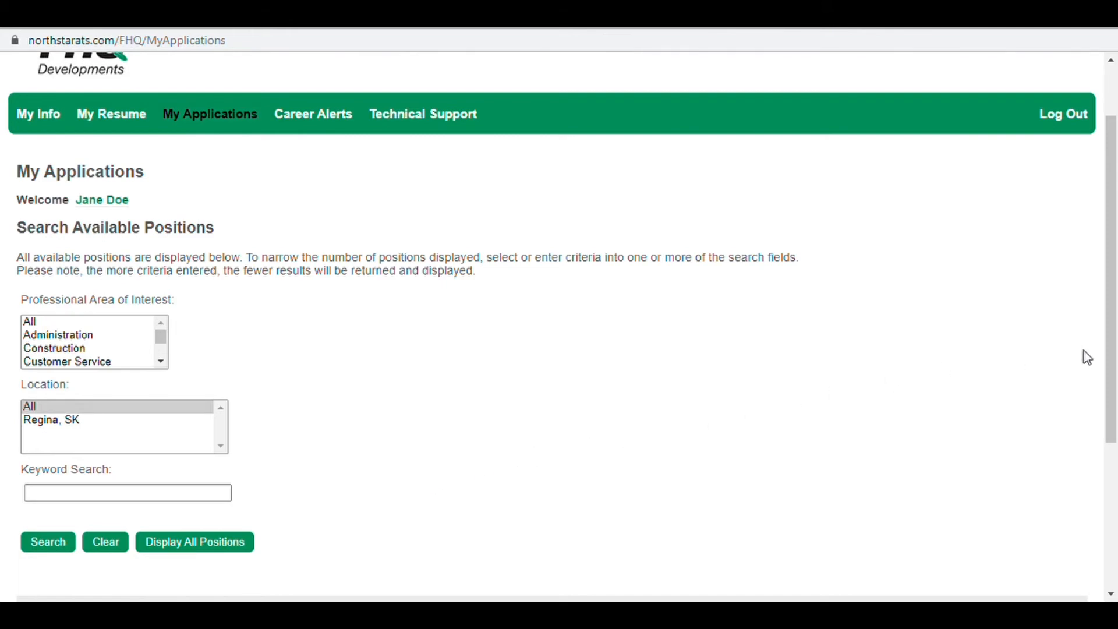
scroll(down, 3)
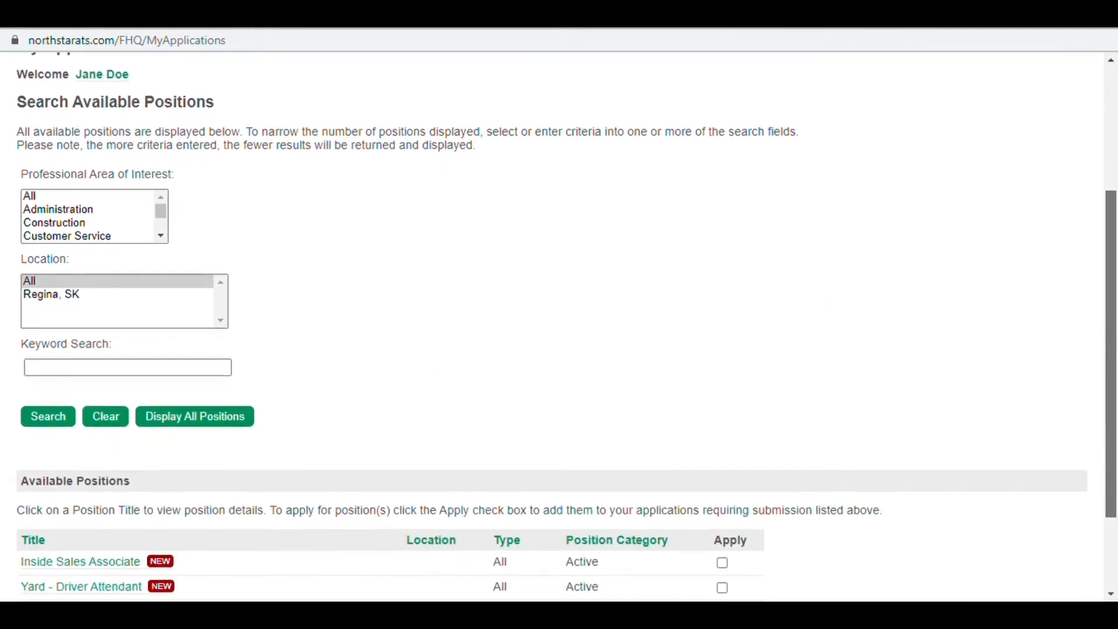
scroll(down, 3)
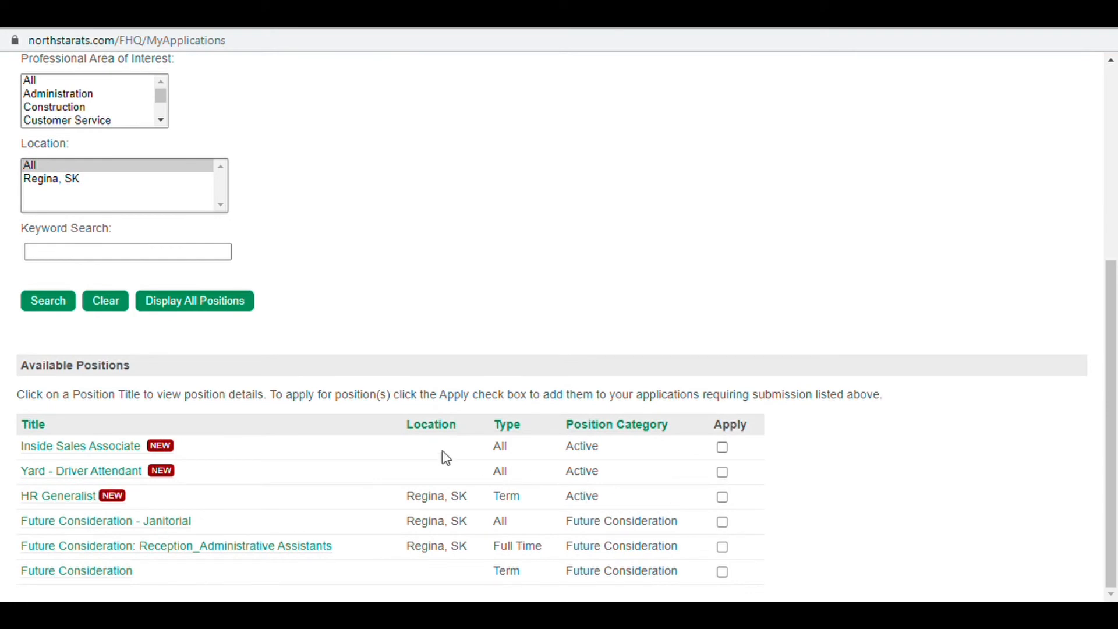
mouse_move(130, 597)
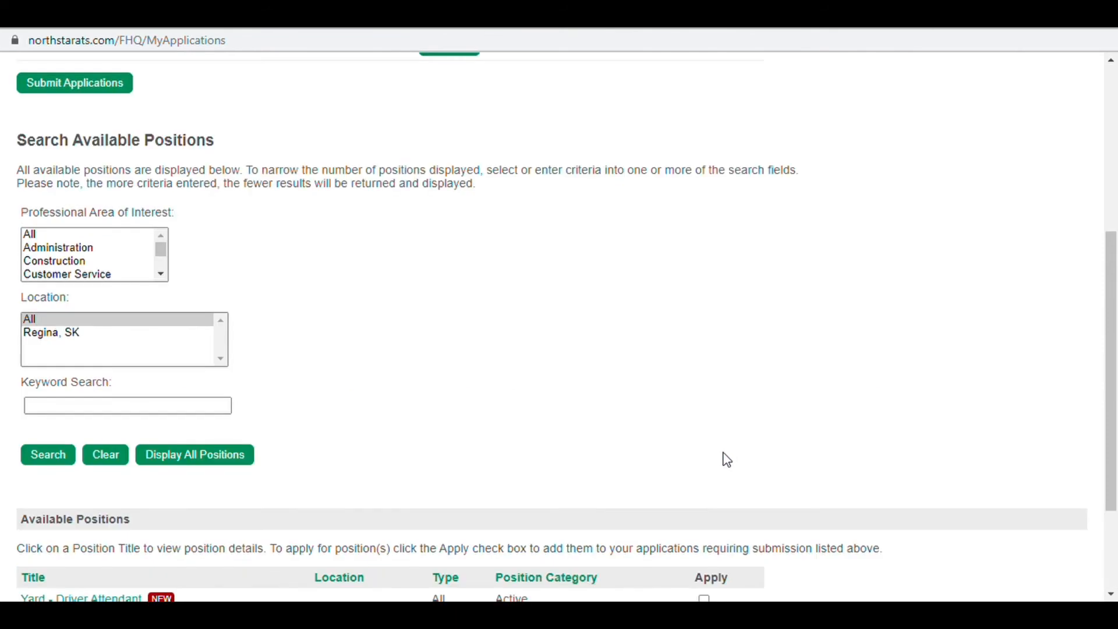
Tick Apply for HR Generalist in the Available Positions table
scroll(down, 3)
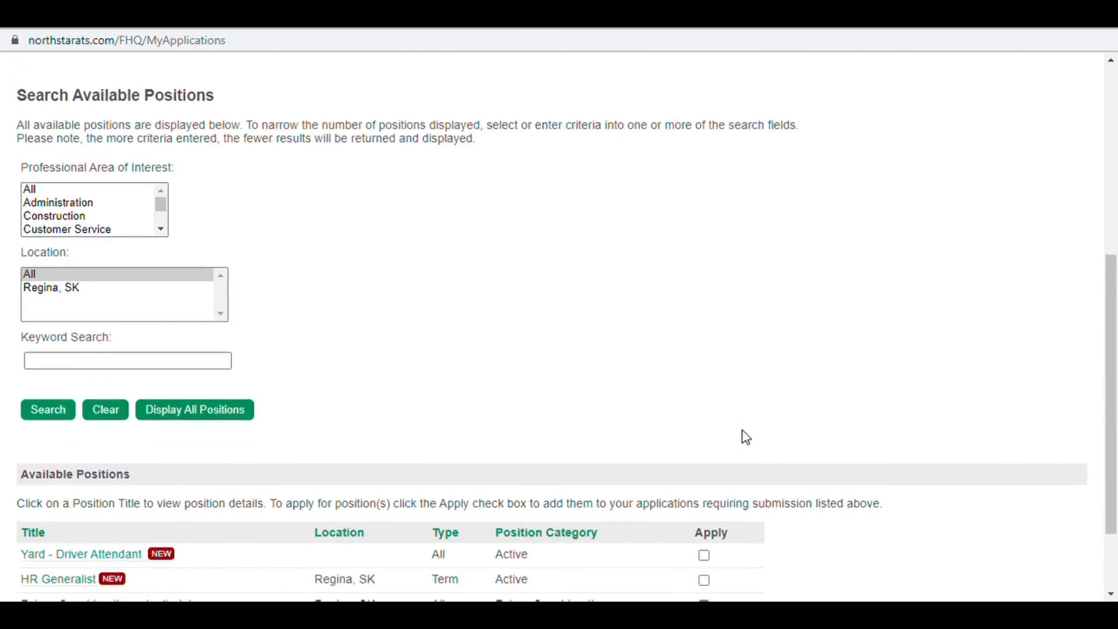
scroll(down, 3)
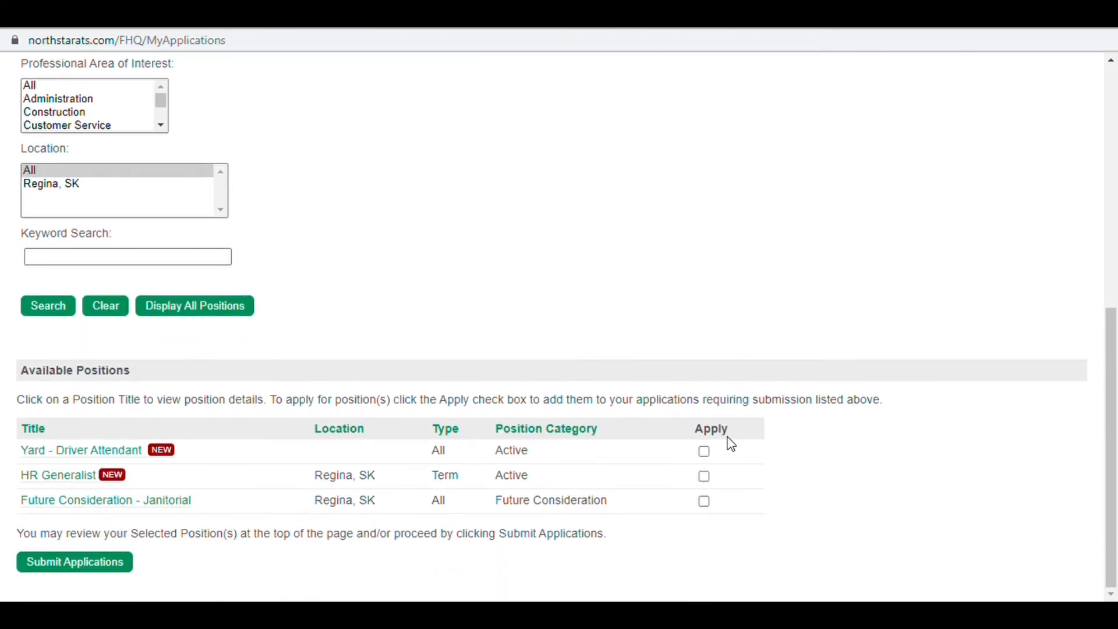
mouse_move(536, 565)
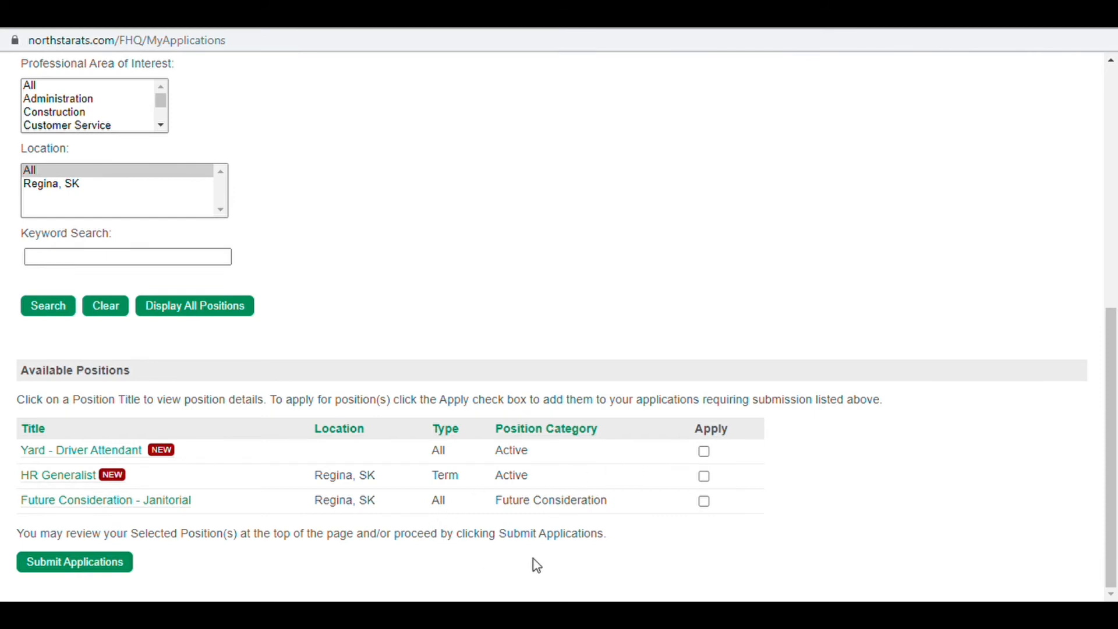
mouse_move(705, 476)
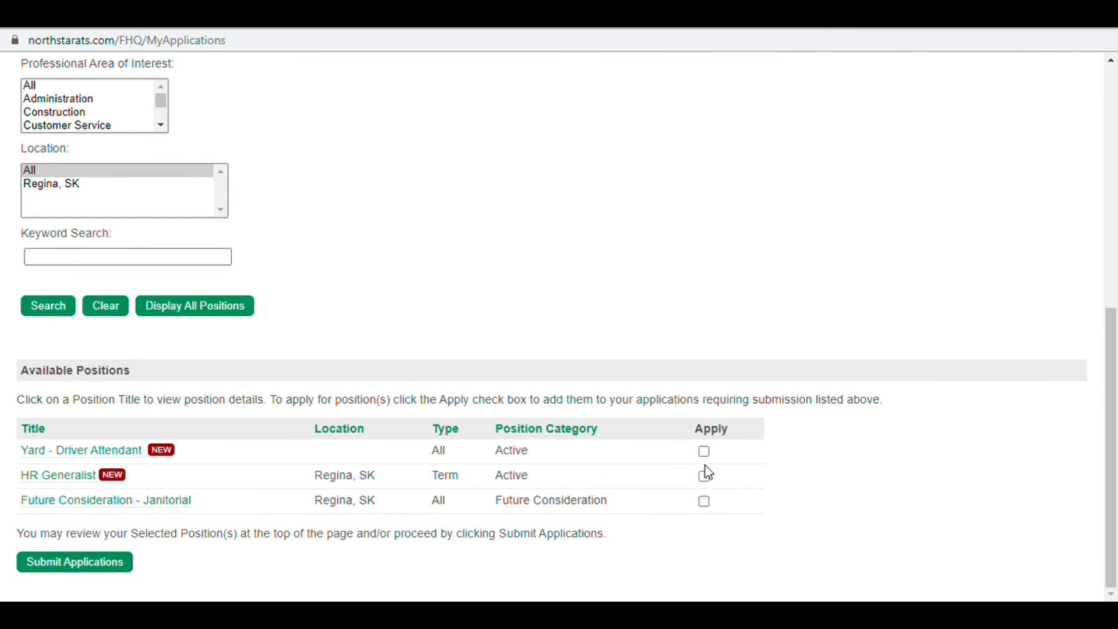
click(704, 475)
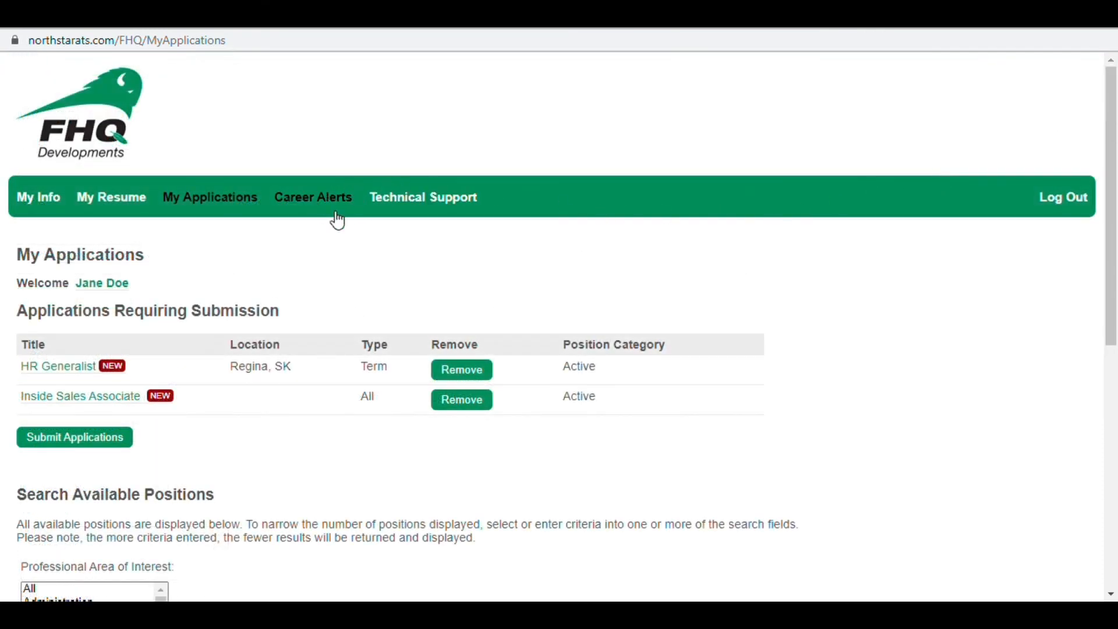
Go to Career Alerts and select All as the Professional Area of Interest
click(312, 197)
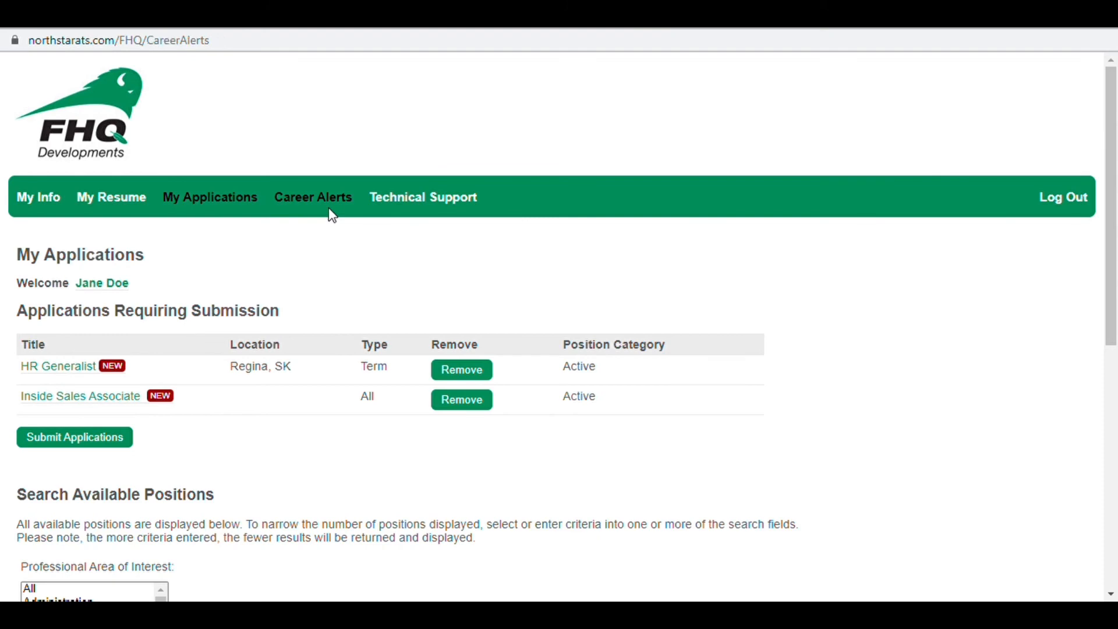
click(312, 197)
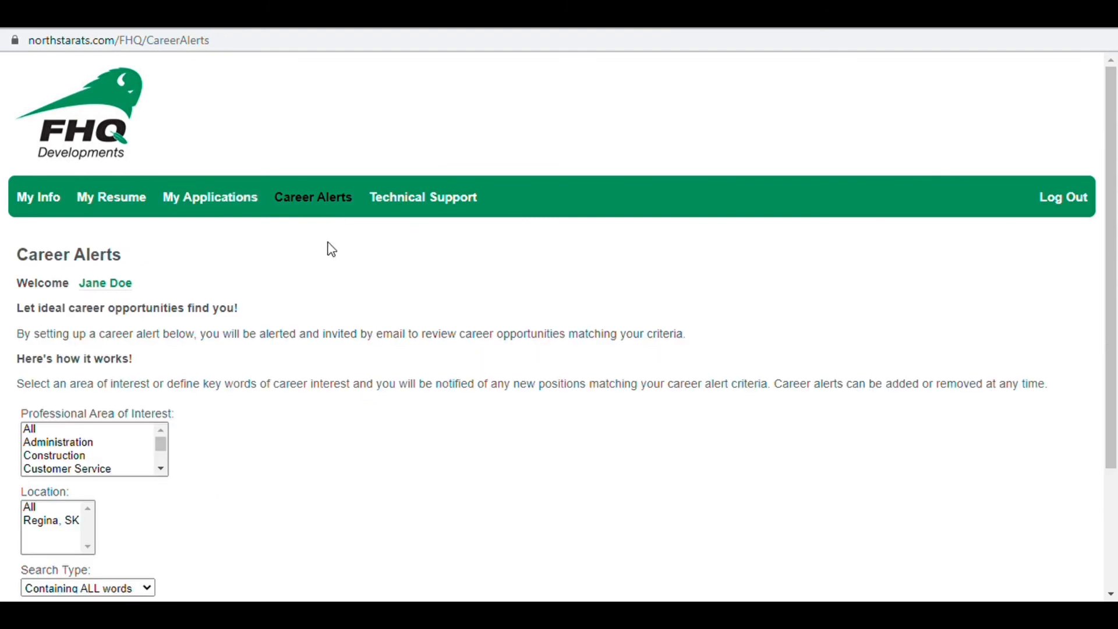
scroll(down, 3)
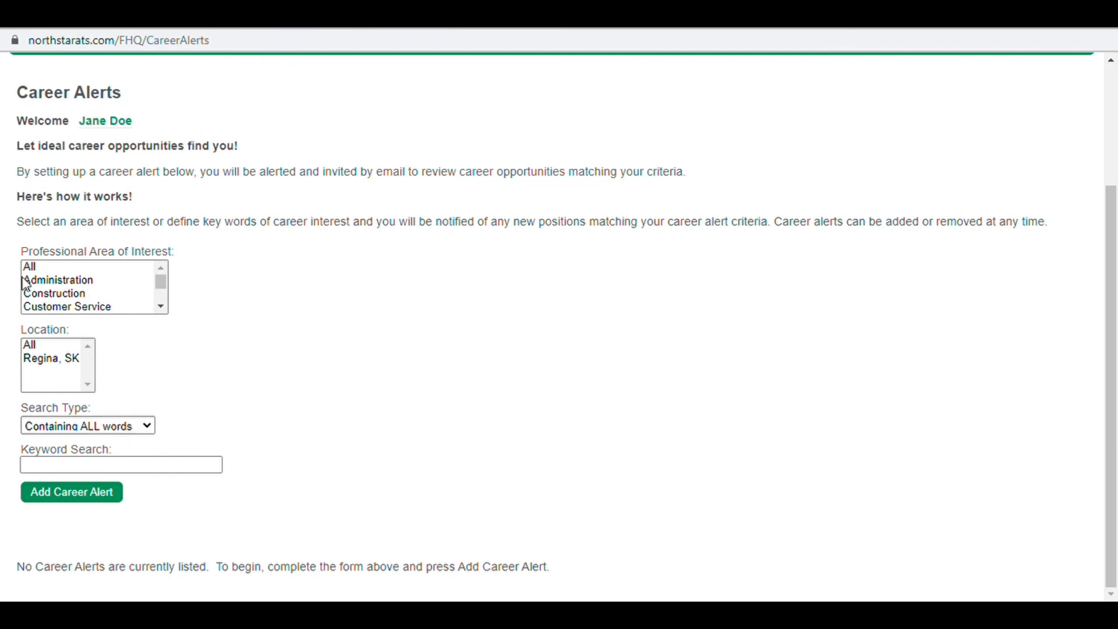
click(30, 266)
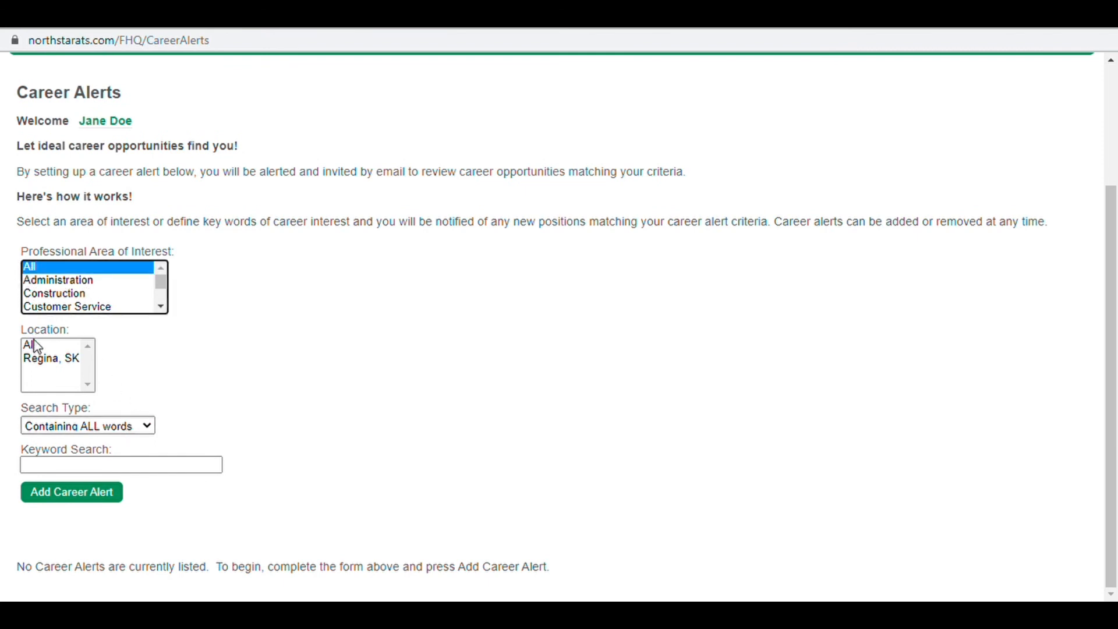